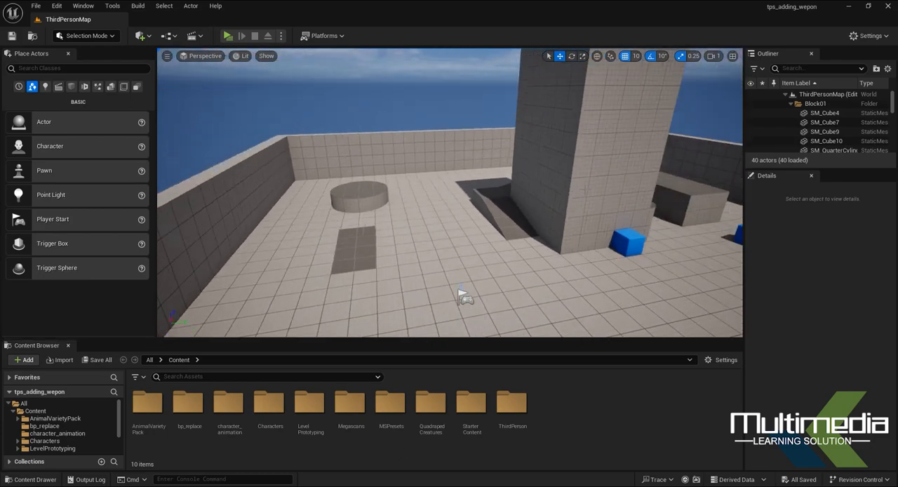
- Start a new Blueprint Class asset from the bp_replace folder's new-asset menu
{"action": "left_click_drag", "start_coordinate": [463, 295], "coordinate": [460, 259]}
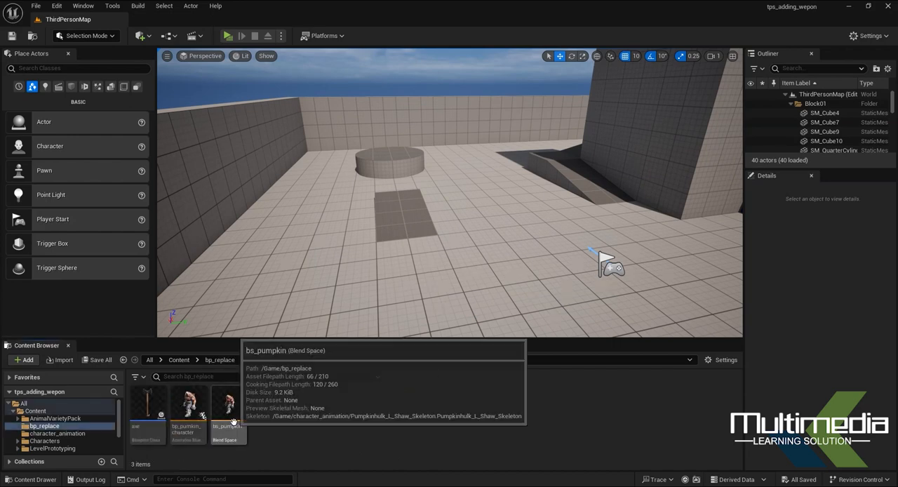
{"action": "right_click", "coordinate": [286, 429]}
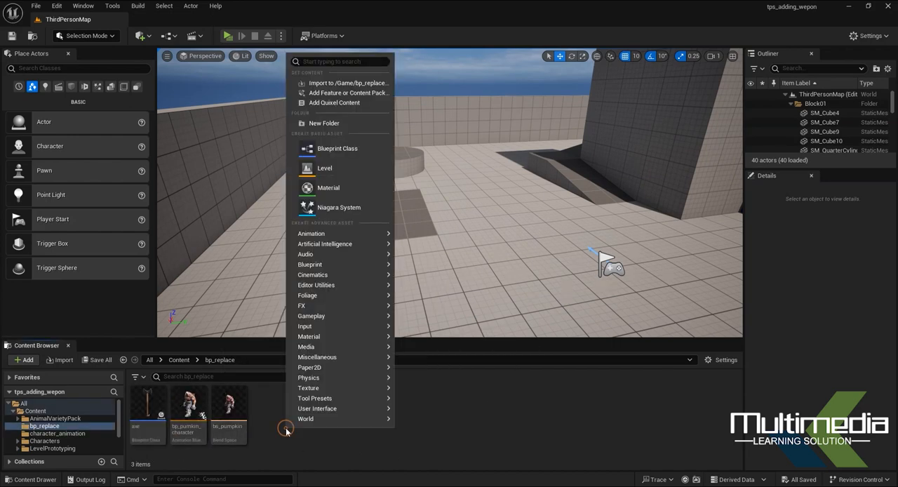
{"action": "mouse_move", "coordinate": [337, 149]}
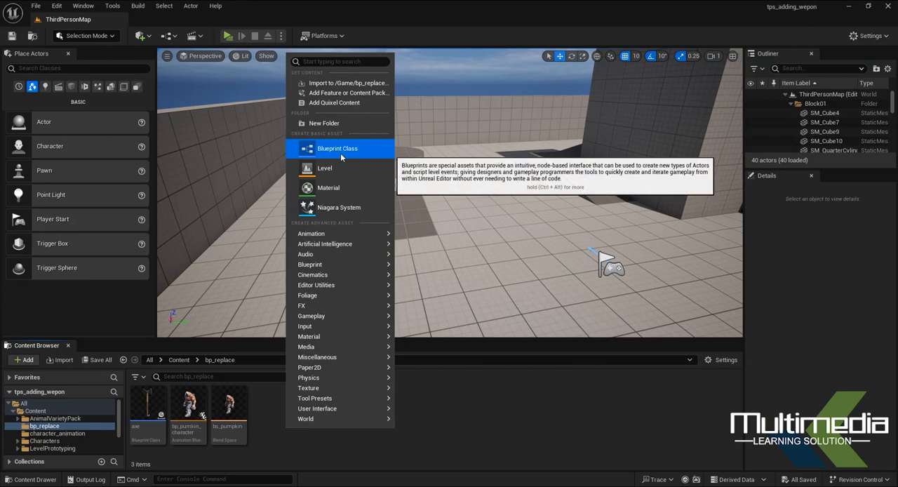
{"action": "left_click", "coordinate": [336, 149]}
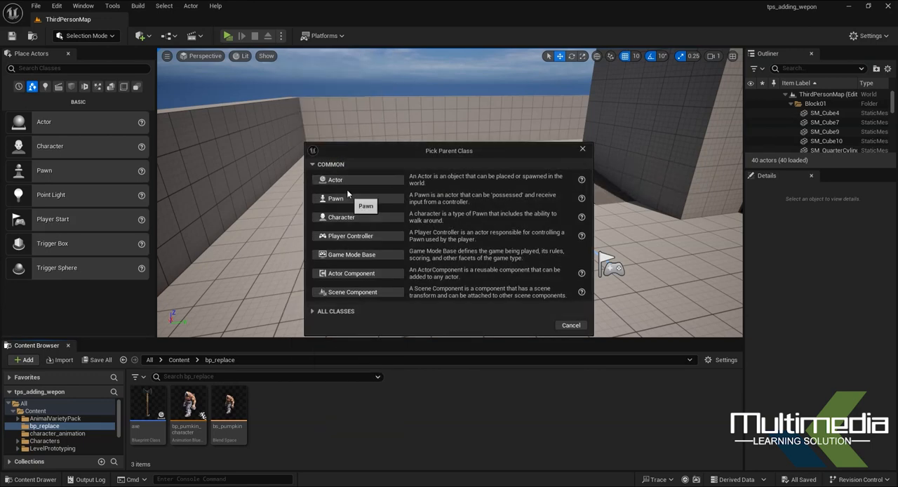
{"action": "mouse_move", "coordinate": [345, 188]}
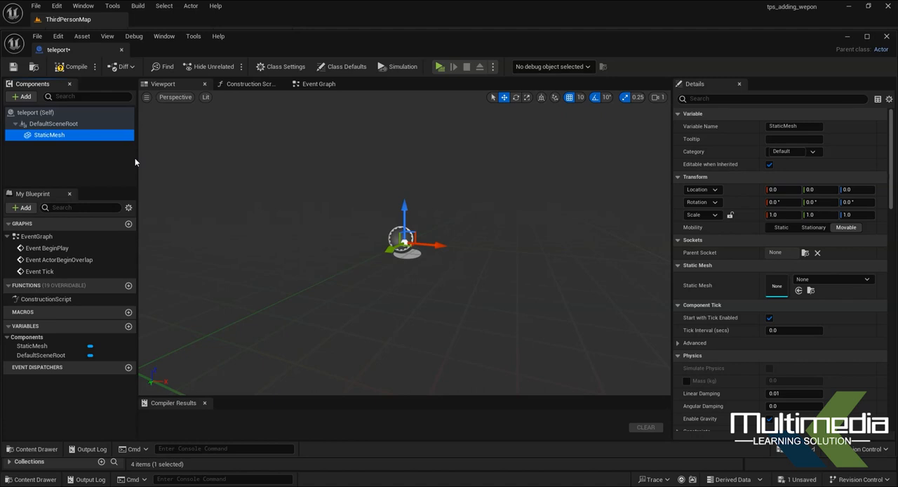
- Duplicate the static mesh component and assign SM_Door to StaticMesh1 and SM_DoorFrame to StaticMesh
{"action": "key", "text": "ctrl+d"}
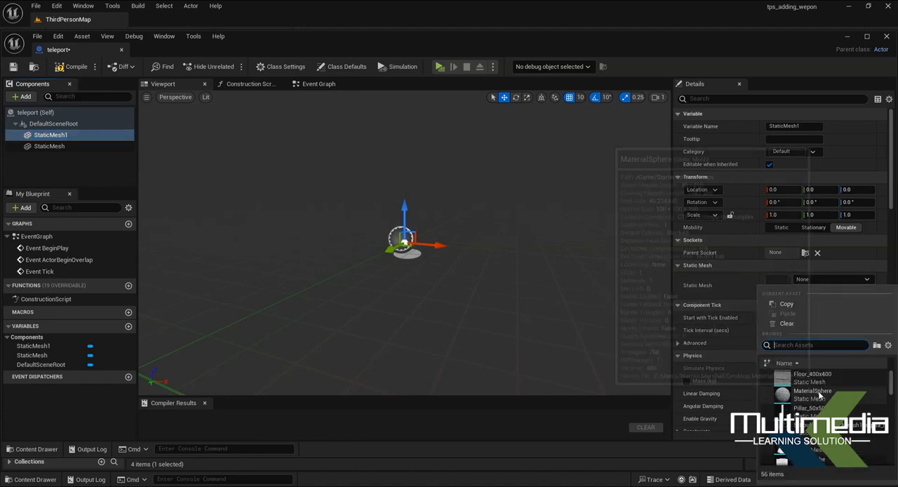
{"action": "type", "text": "doo"}
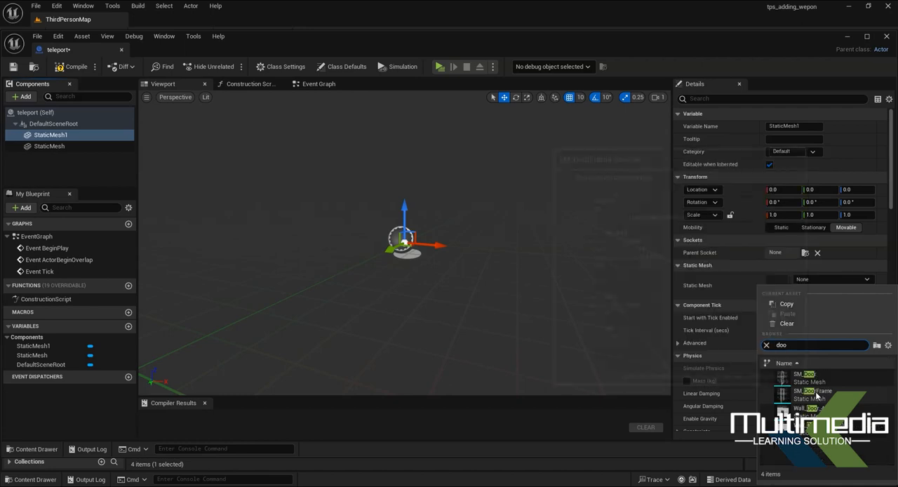
{"action": "left_click", "coordinate": [807, 376]}
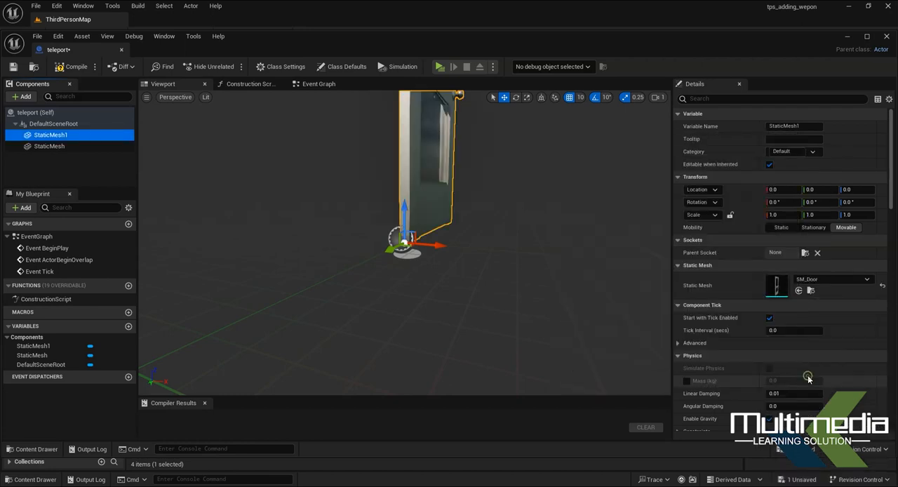
{"action": "left_click", "coordinate": [49, 146]}
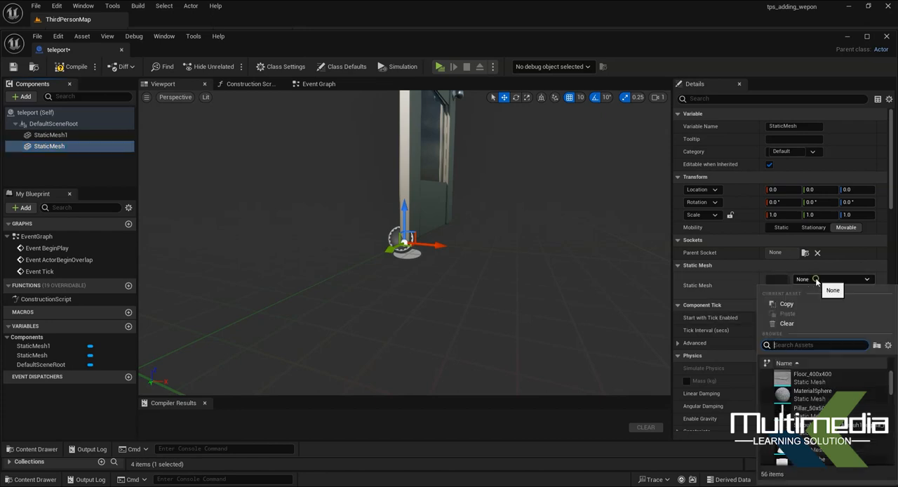
{"action": "type", "text": "door"}
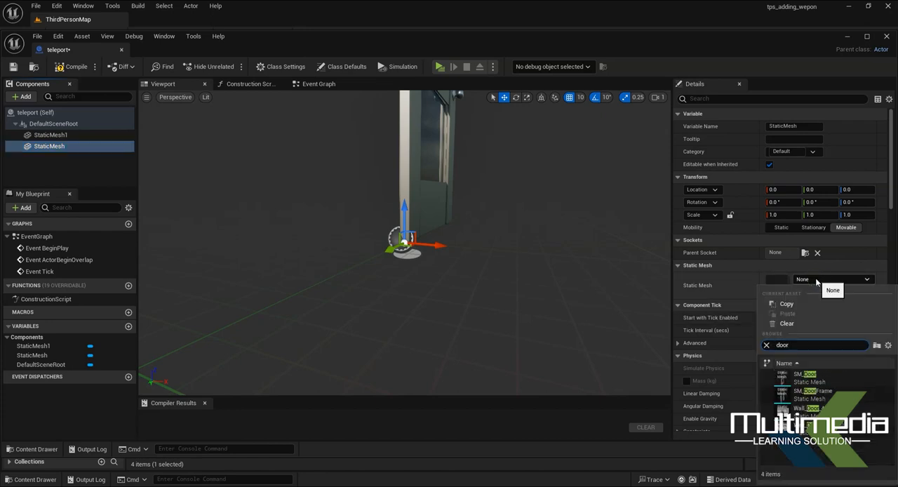
{"action": "left_click", "coordinate": [811, 390]}
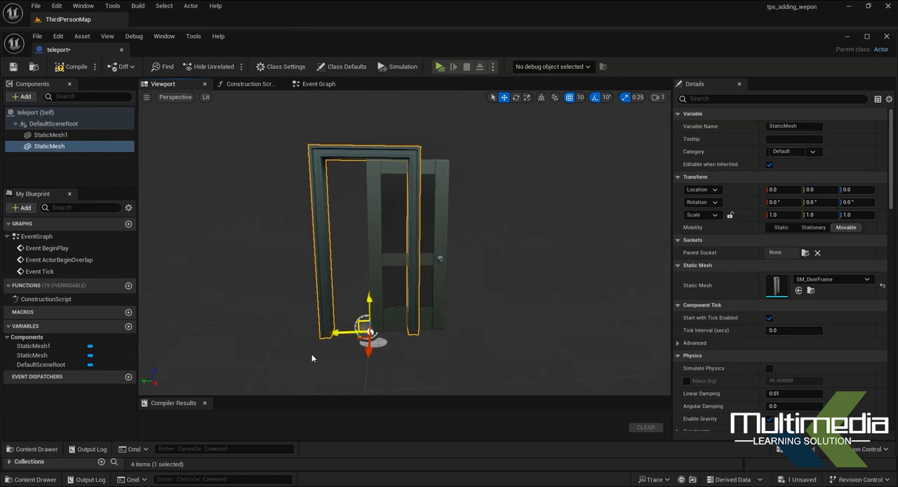
- Slide the door frame along Y to line up with the door and swing the door open about Z
{"action": "left_click_drag", "start_coordinate": [367, 334], "coordinate": [421, 334]}
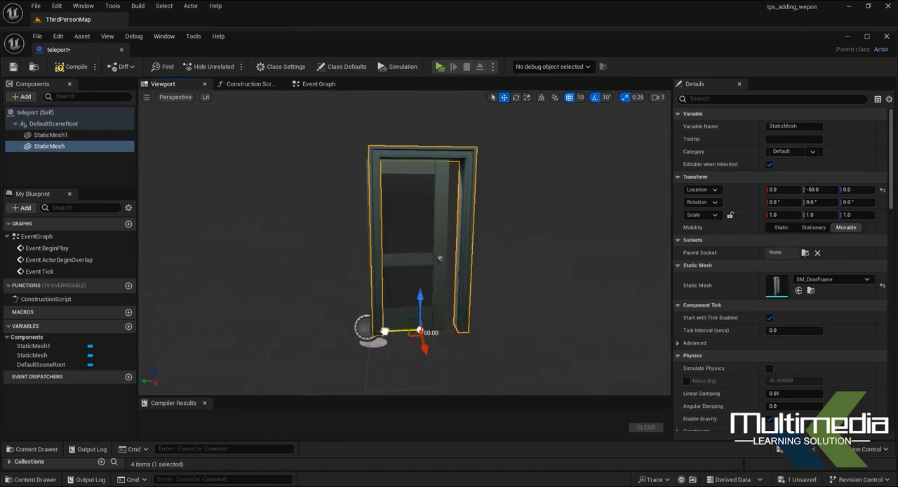
{"action": "left_click", "coordinate": [50, 134]}
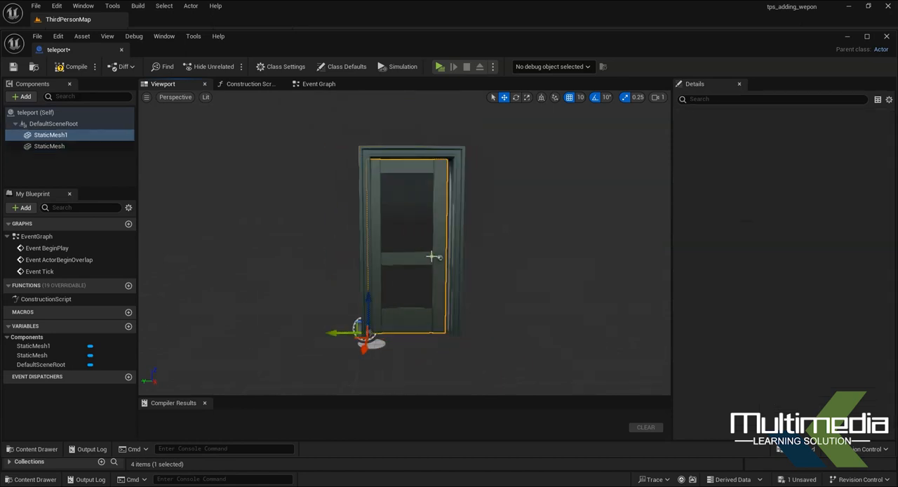
{"action": "left_click", "coordinate": [51, 135]}
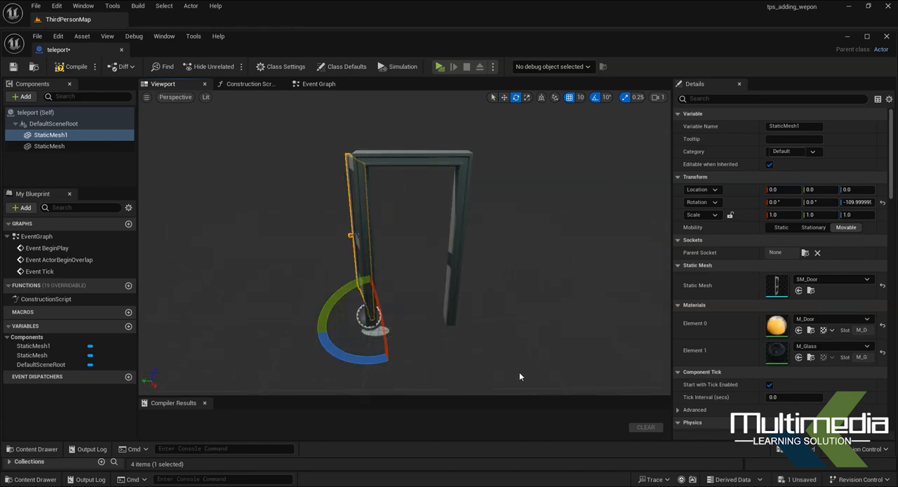
{"action": "left_click", "coordinate": [504, 97]}
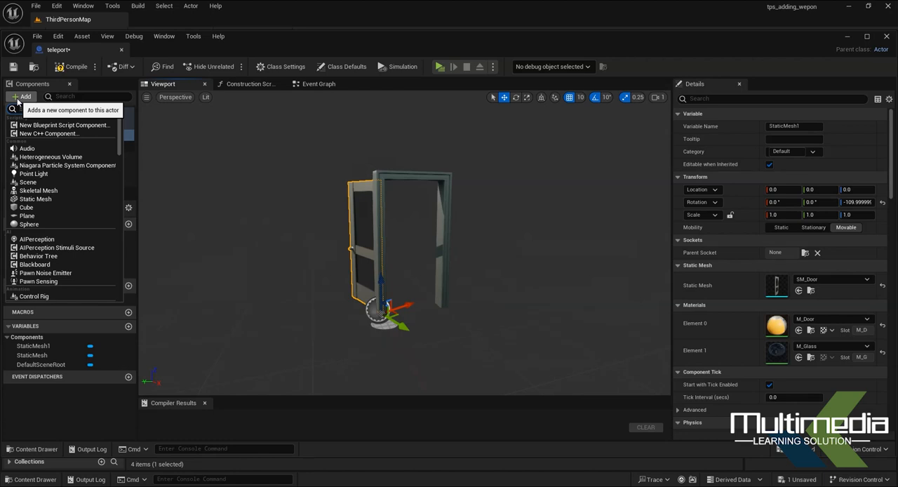
- Add a Box Collision under StaticMesh1, scaled and moved to fill the doorway
{"action": "scroll", "scroll_direction": "down", "scroll_amount": 3}
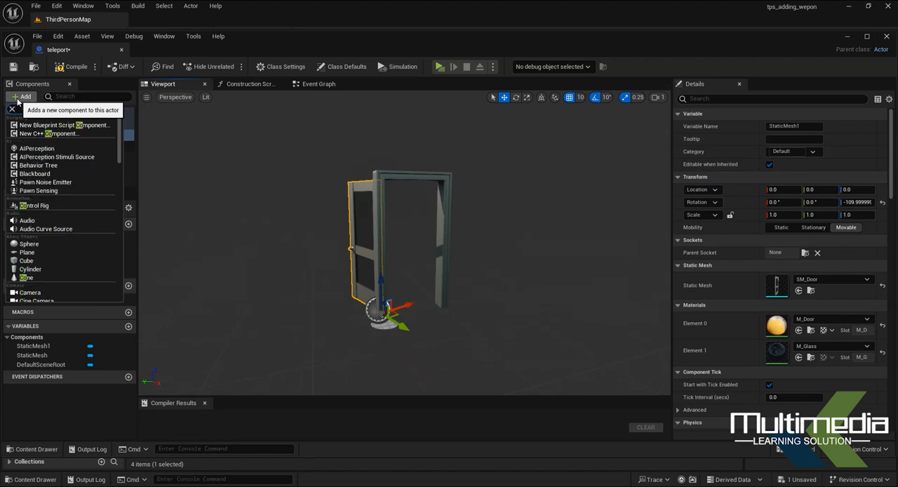
{"action": "type", "text": "coll"}
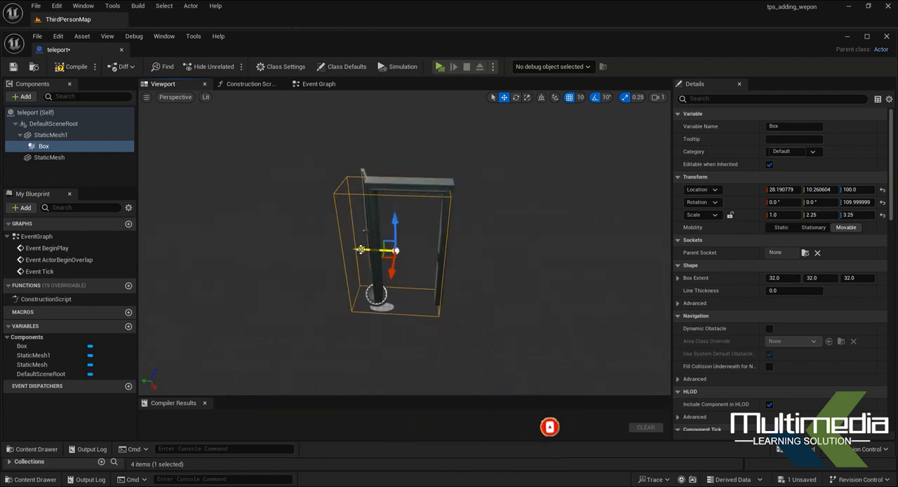
{"action": "left_click_drag", "start_coordinate": [359, 250], "coordinate": [403, 250]}
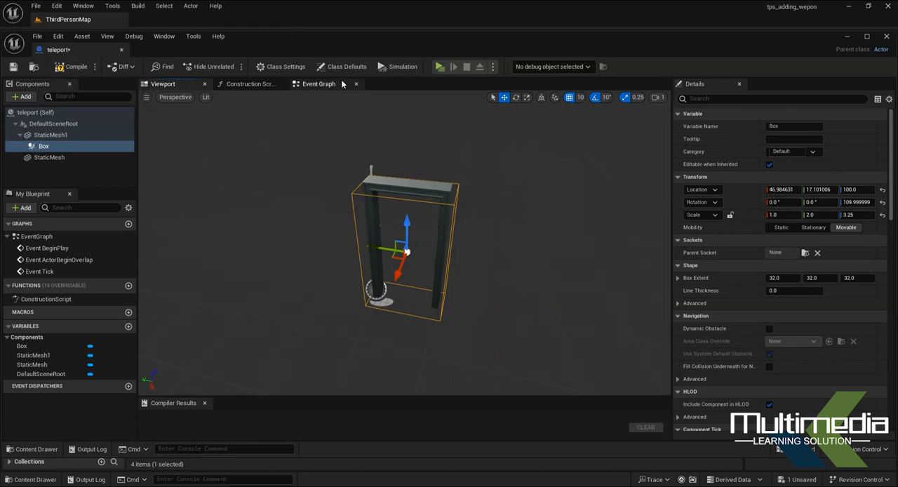
{"action": "left_click", "coordinate": [317, 84]}
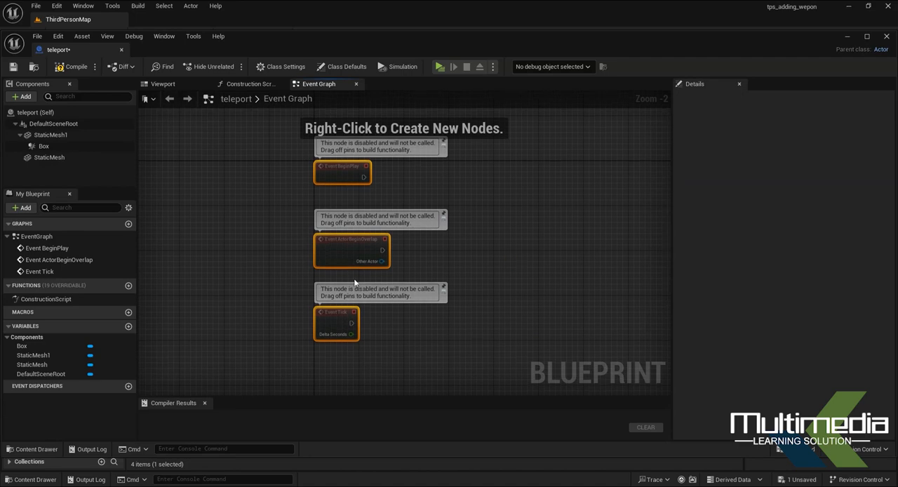
{"action": "mouse_move", "coordinate": [405, 261]}
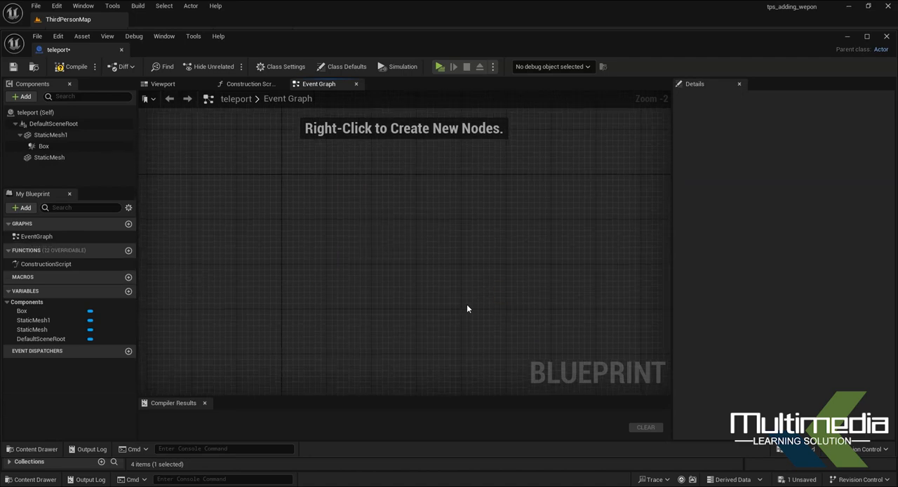
{"action": "mouse_move", "coordinate": [601, 352]}
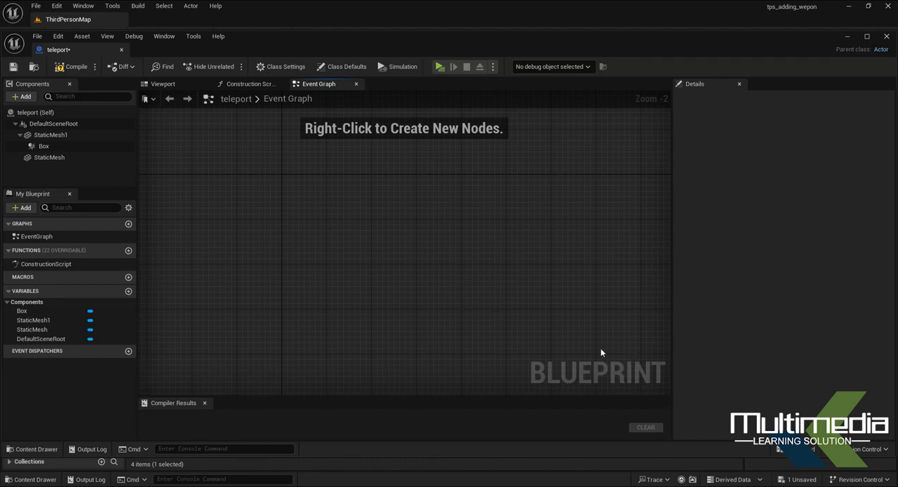
- Add an On Component Begin Overlap event for the Box component from its Details Events section
{"action": "left_click", "coordinate": [44, 146]}
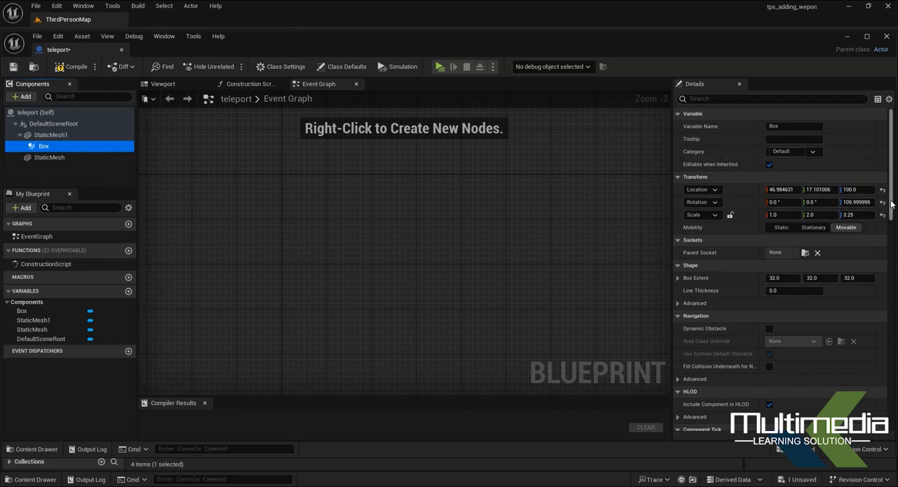
{"action": "scroll", "scroll_direction": "down", "scroll_amount": 3}
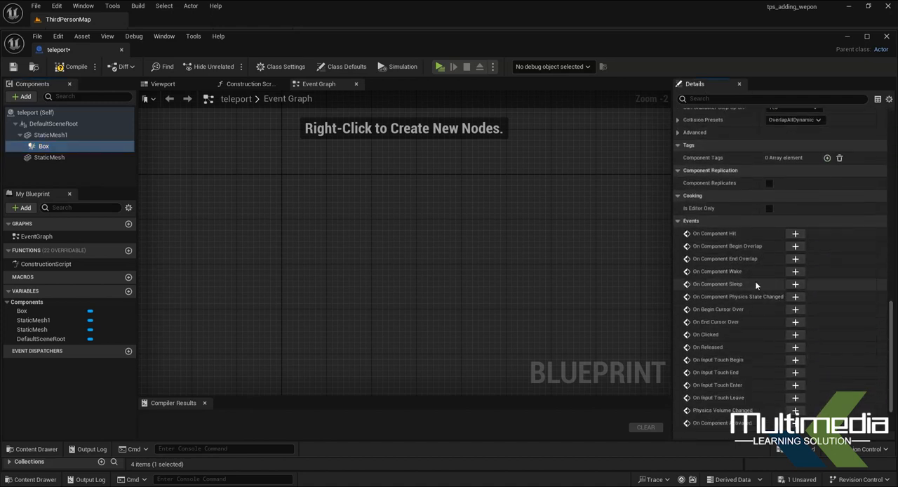
{"action": "mouse_move", "coordinate": [727, 245]}
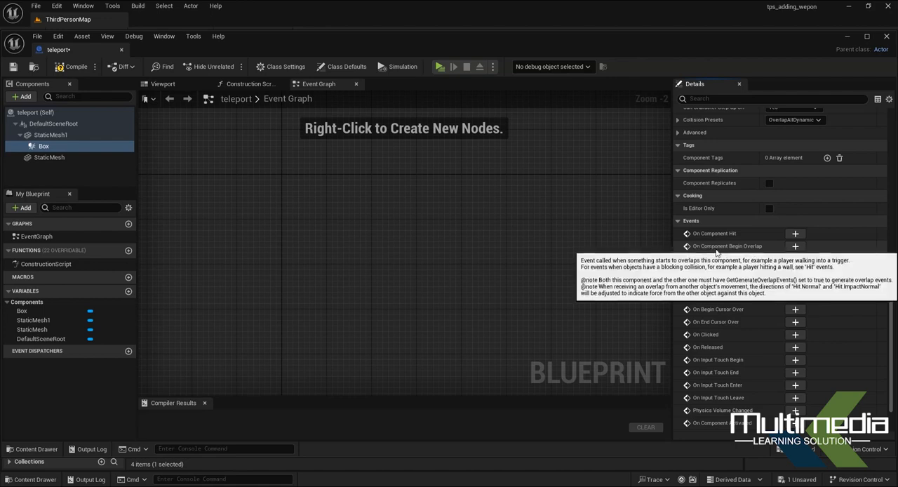
{"action": "left_click", "coordinate": [794, 245]}
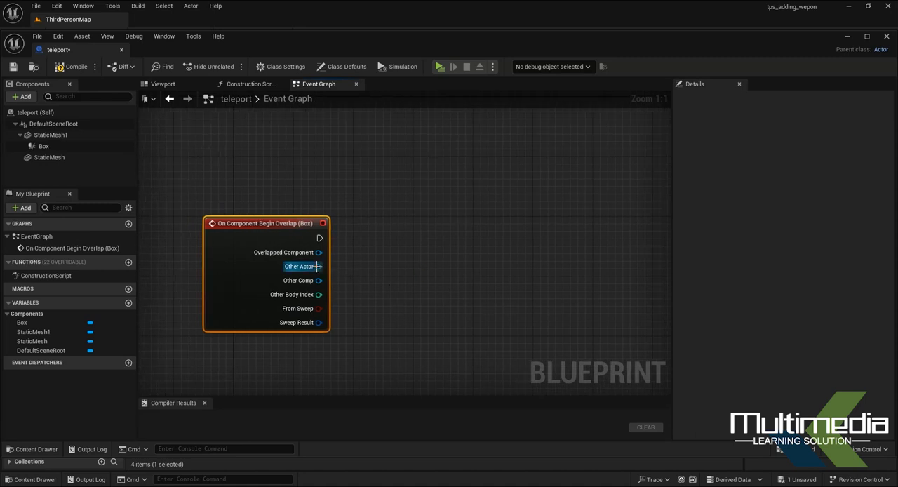
- Cast Other Actor to BP_ThirdPersonCharacter and chain a Set Actor Location And Rotation node after it
{"action": "left_click_drag", "start_coordinate": [320, 266], "coordinate": [386, 227]}
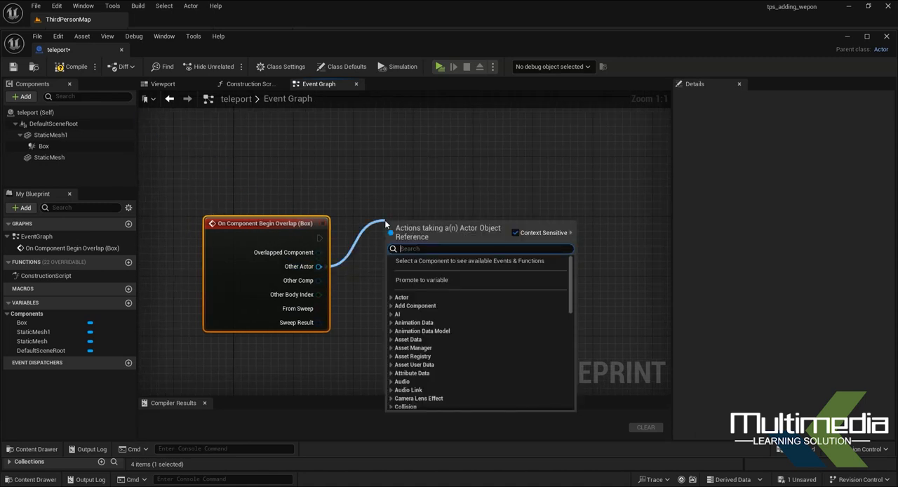
{"action": "type", "text": "cast to"}
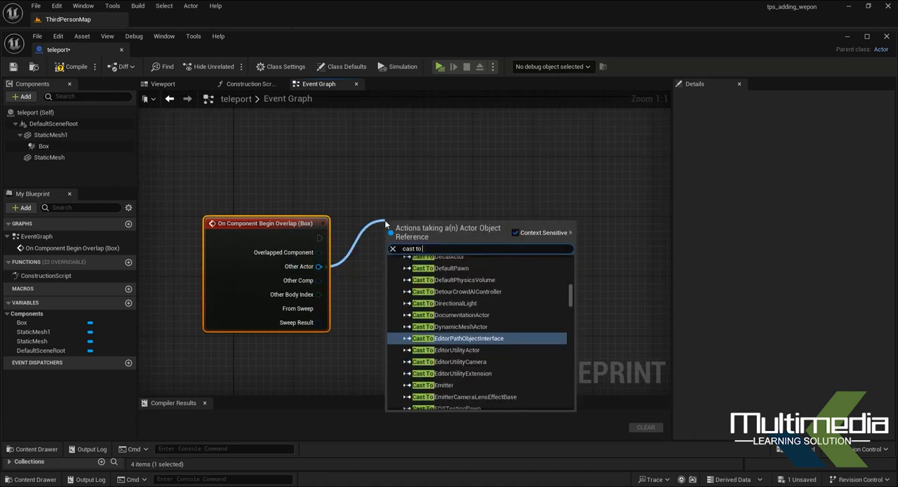
{"action": "type", "text": "thi"}
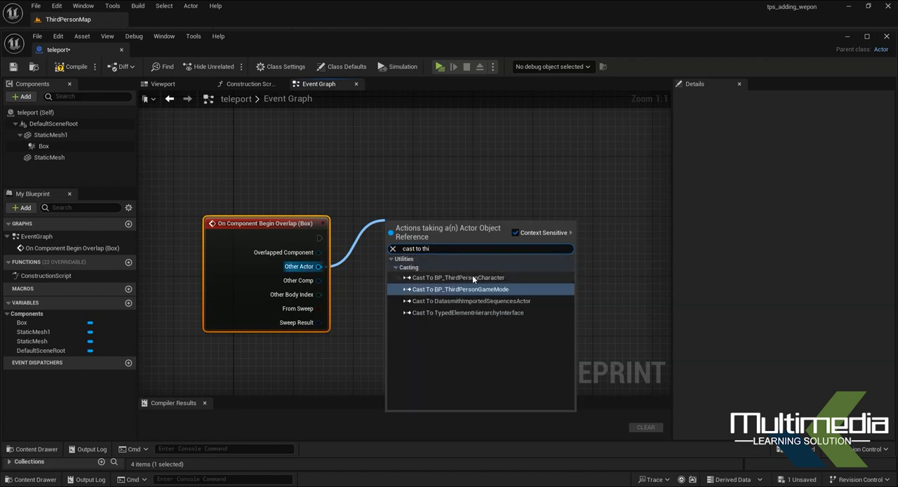
{"action": "left_click", "coordinate": [458, 277]}
{"action": "type", "text": "set actor transf"}
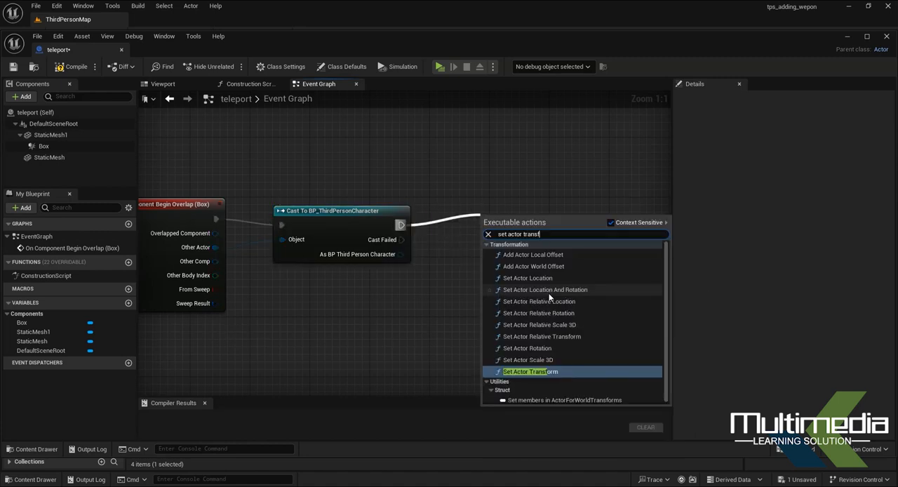
{"action": "left_click", "coordinate": [544, 289]}
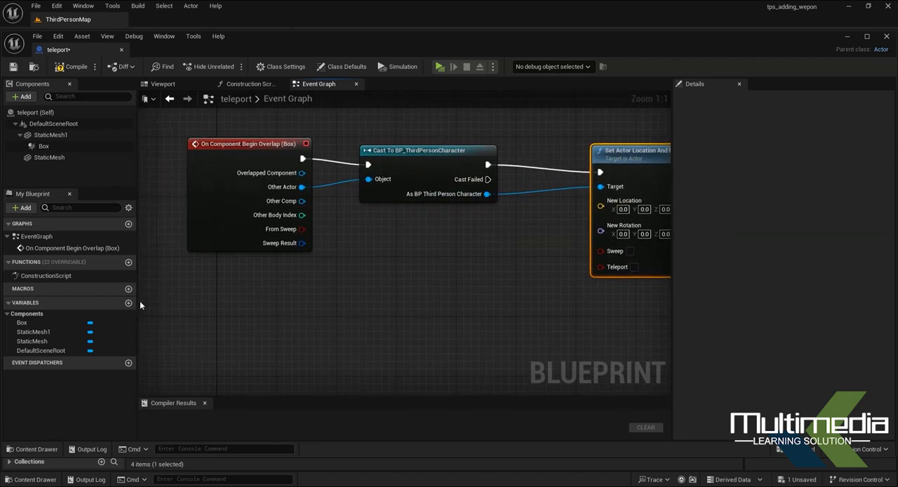
- Add a Transform variable named teleport and make it Instance Editable
{"action": "left_click", "coordinate": [127, 303]}
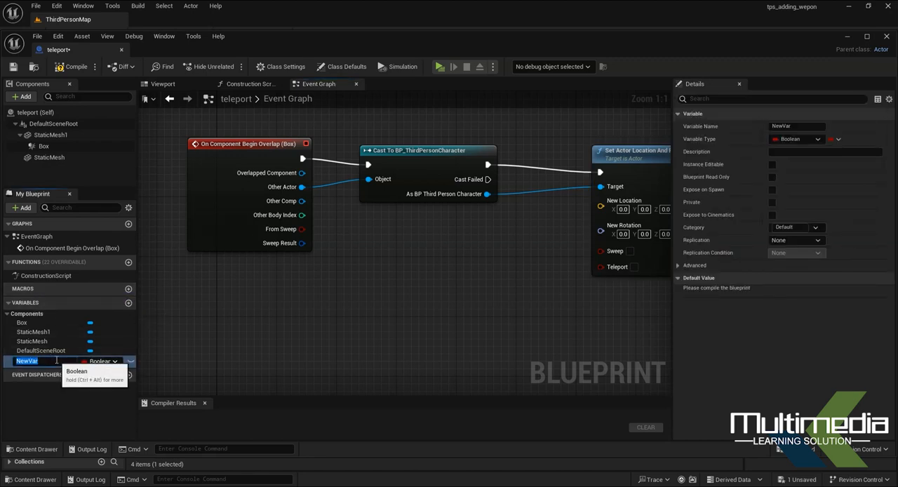
{"action": "type", "text": "teleport"}
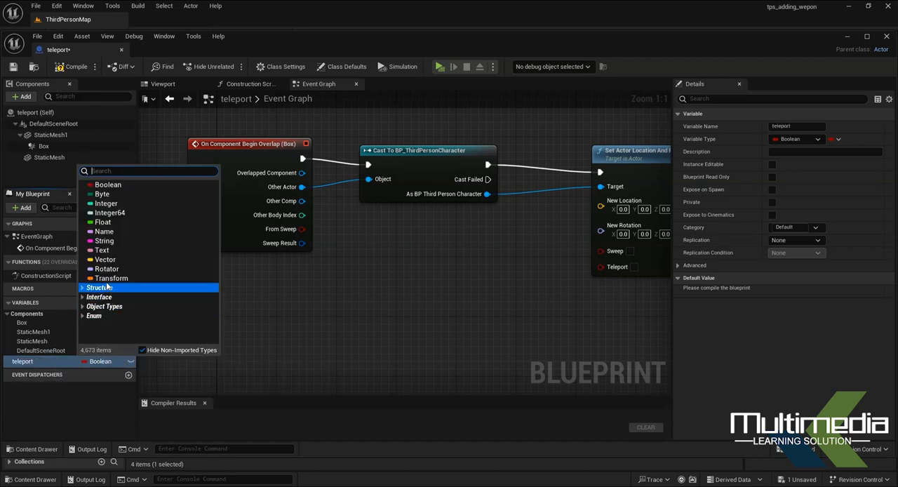
{"action": "left_click", "coordinate": [112, 277]}
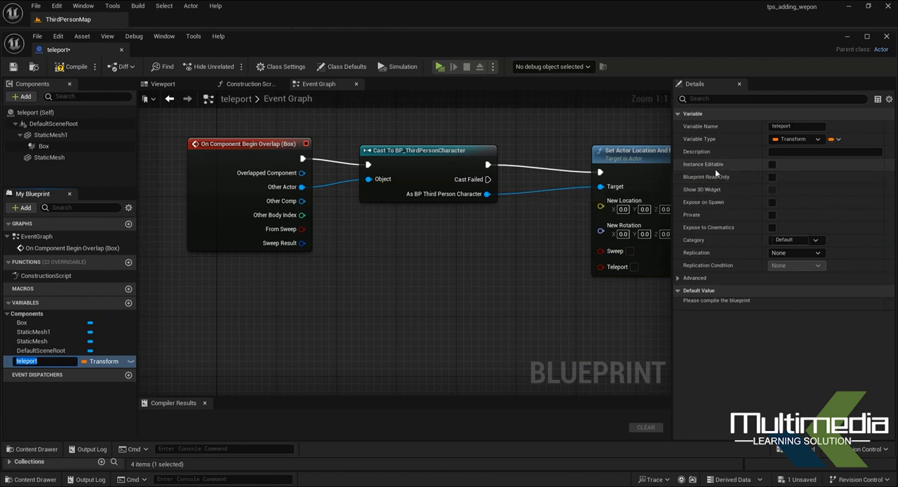
{"action": "left_click", "coordinate": [772, 164]}
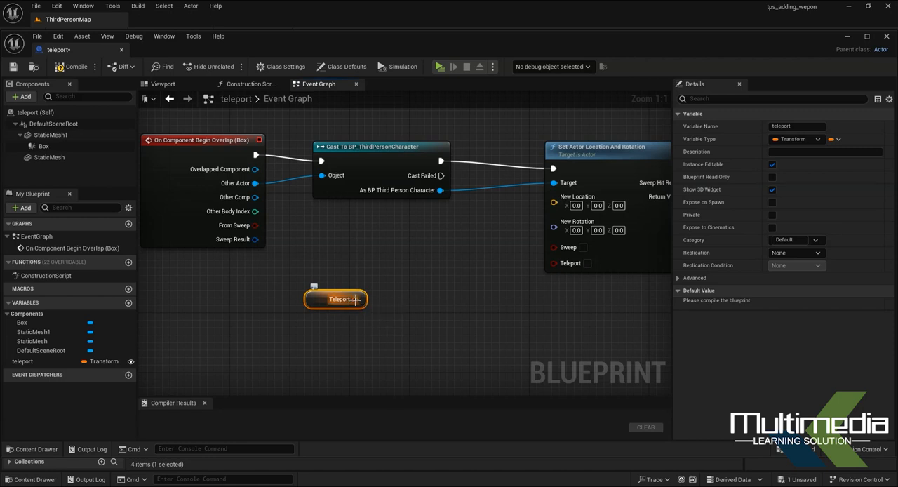
- Split the teleport node's struct pin and add a Transform Location node off Teleport Location
{"action": "right_click", "coordinate": [351, 299]}
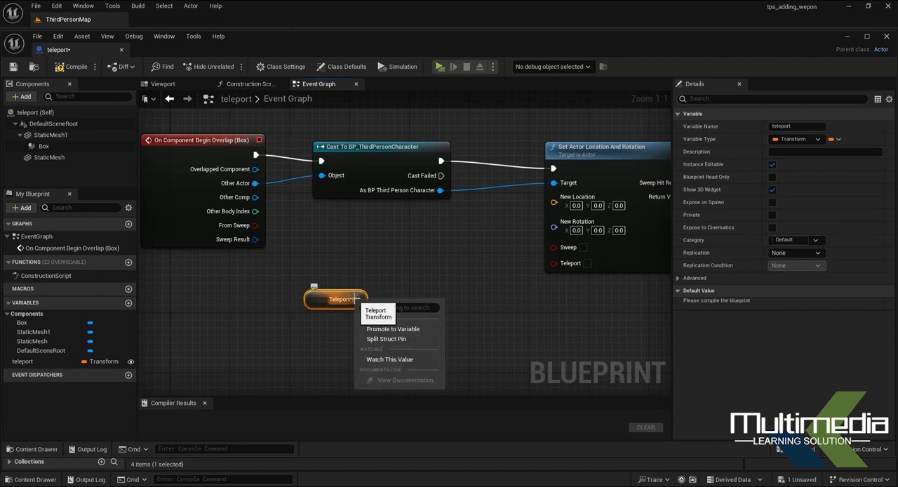
{"action": "mouse_move", "coordinate": [385, 339]}
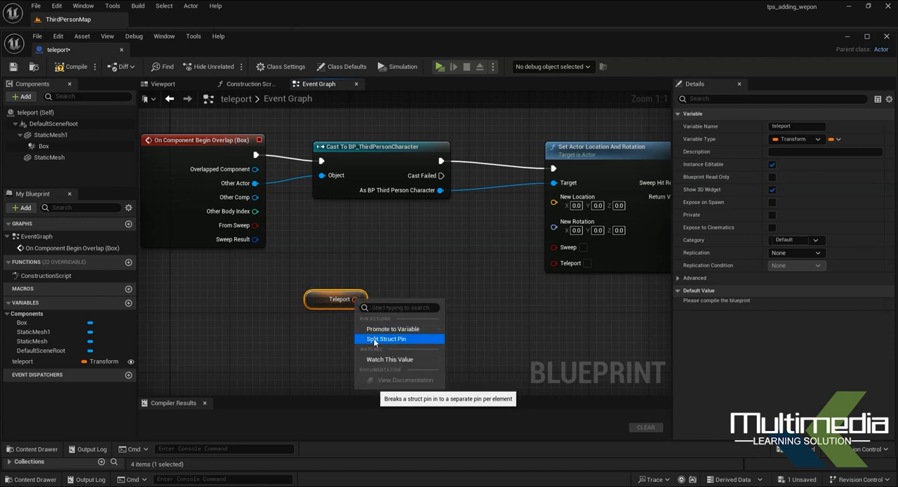
{"action": "left_click", "coordinate": [384, 339]}
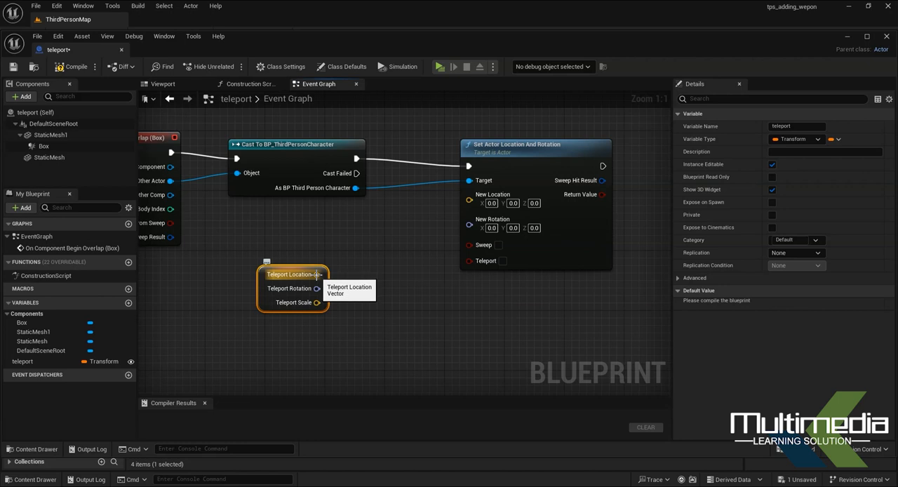
{"action": "left_click_drag", "start_coordinate": [317, 275], "coordinate": [390, 323]}
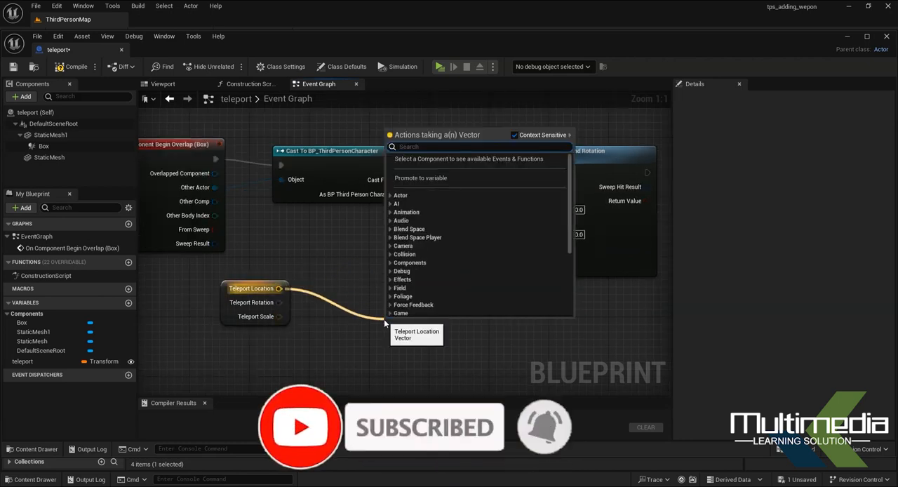
{"action": "type", "text": "transf"}
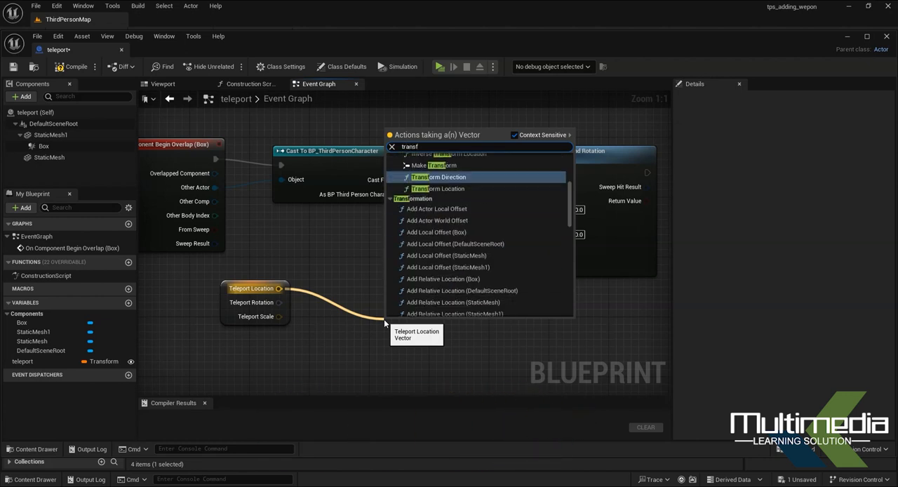
{"action": "left_click", "coordinate": [439, 177]}
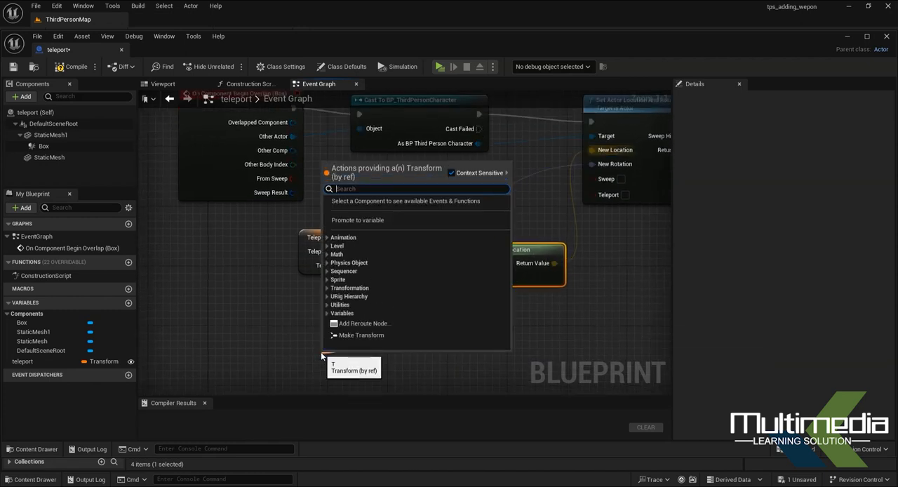
- Feed Get Actor Transform into the Transform Location node's transform input
{"action": "type", "text": "se"}
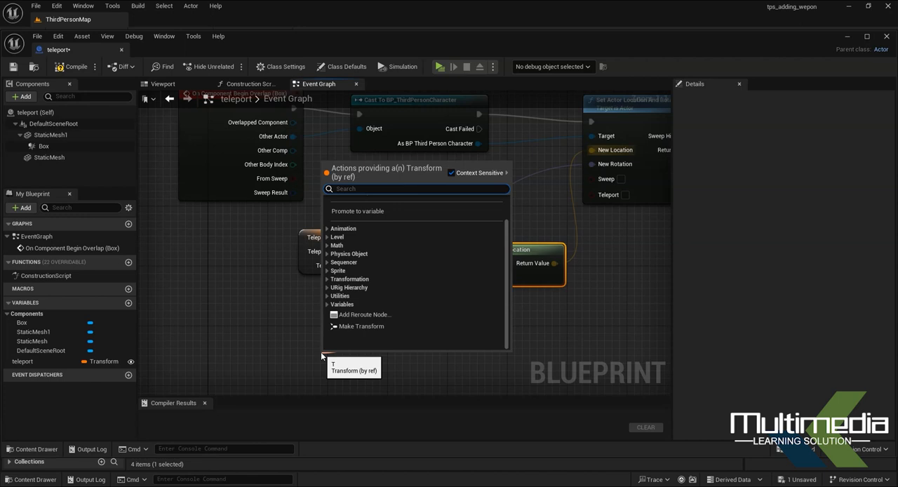
{"action": "type", "text": "get act"}
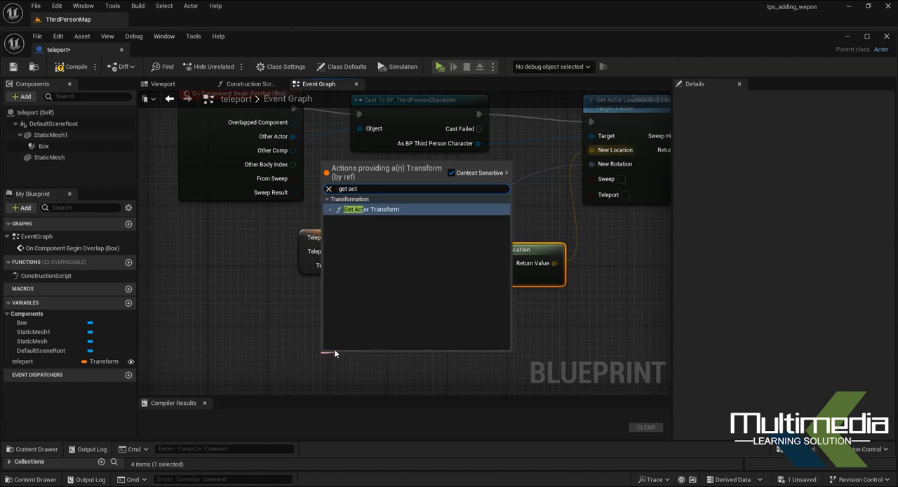
{"action": "left_click", "coordinate": [370, 209]}
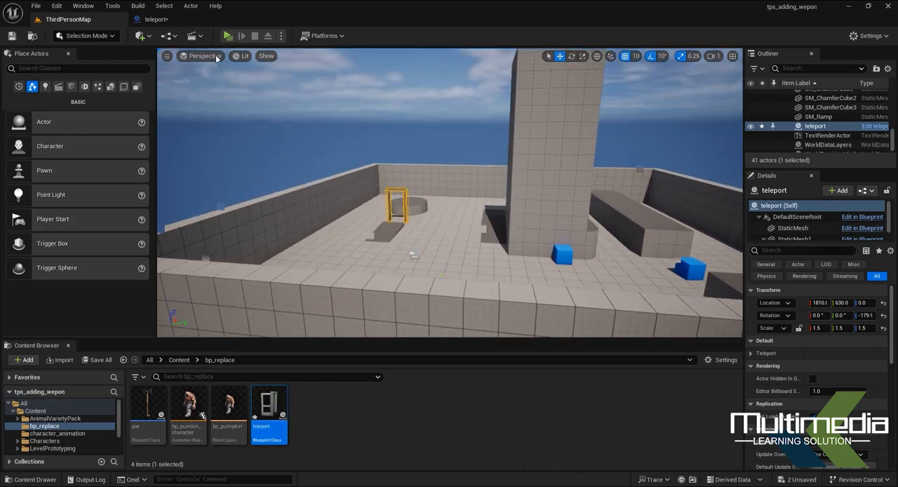
- Launch a standalone play session with the teleport door placed in the level
{"action": "left_click", "coordinate": [228, 37]}
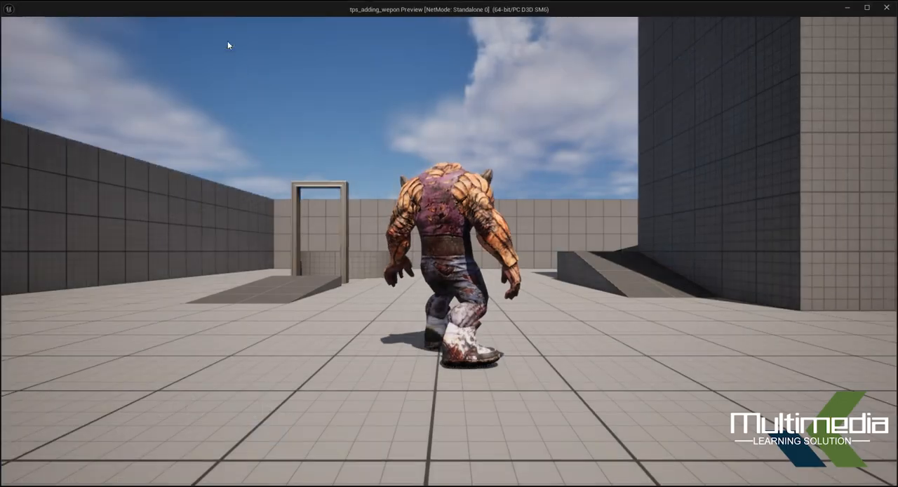